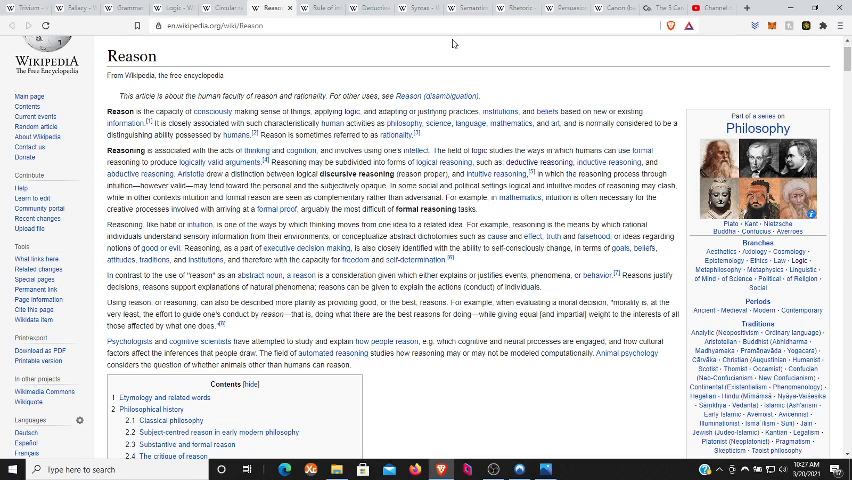
{"action": "mouse_move", "coordinate": [602, 56]}
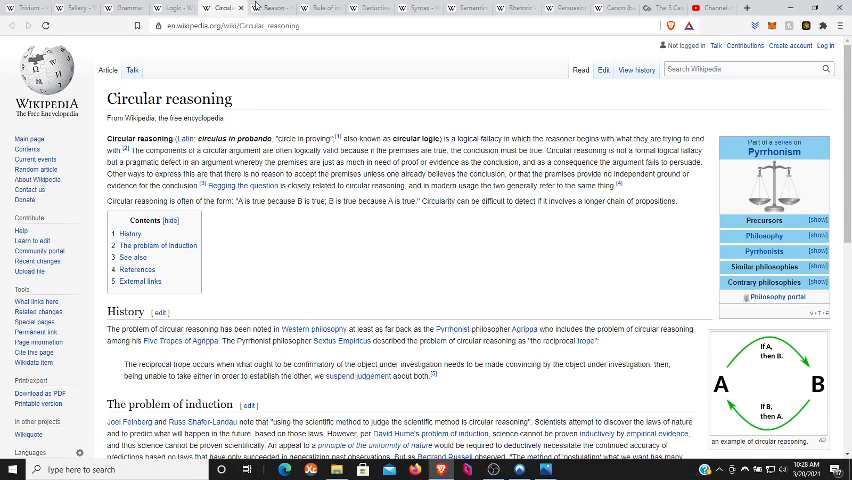
{"action": "left_click", "coordinate": [280, 8]}
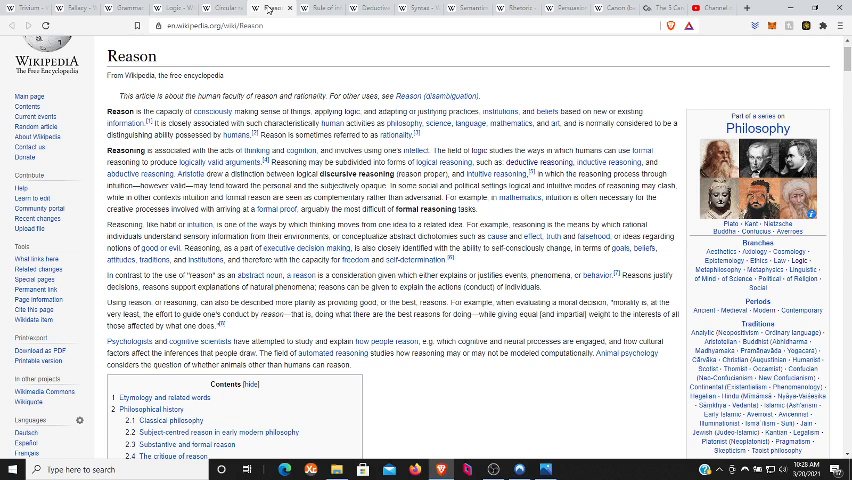